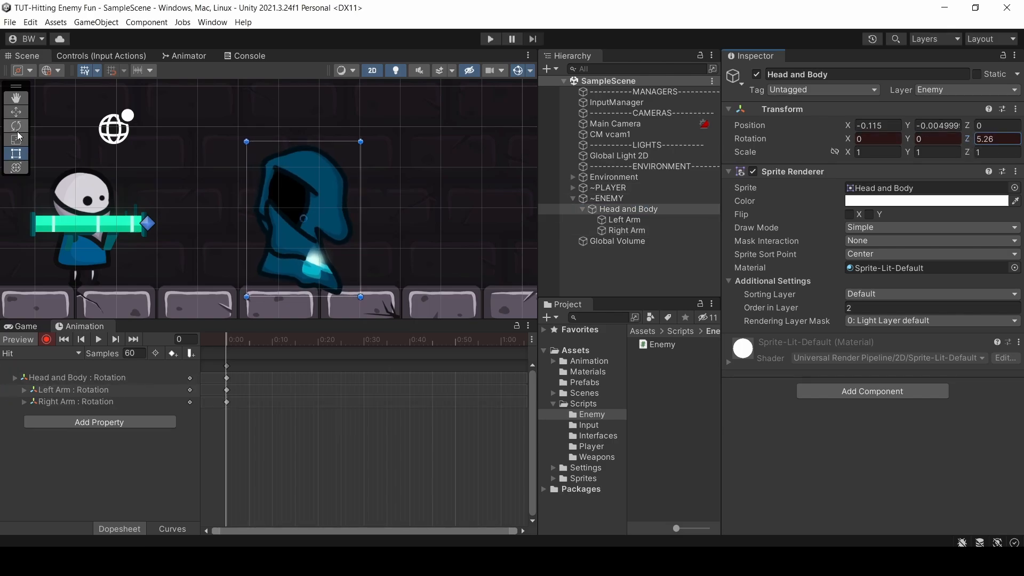
Step: Key Hit clip rotations and add Any State→Hit→Exit transitions with exit time 1, duration 0.05
left_click(256, 339)
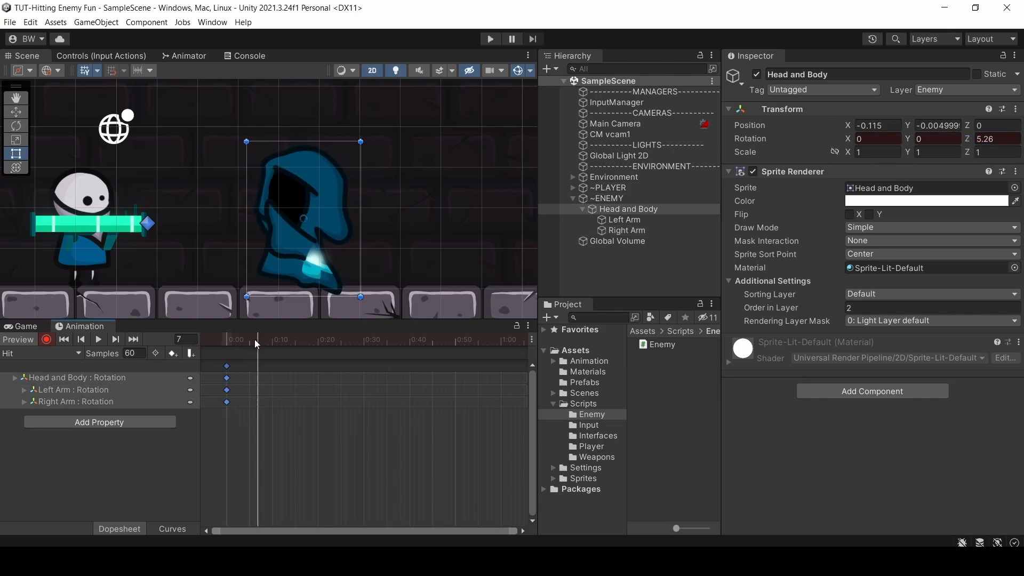
left_click(188, 56)
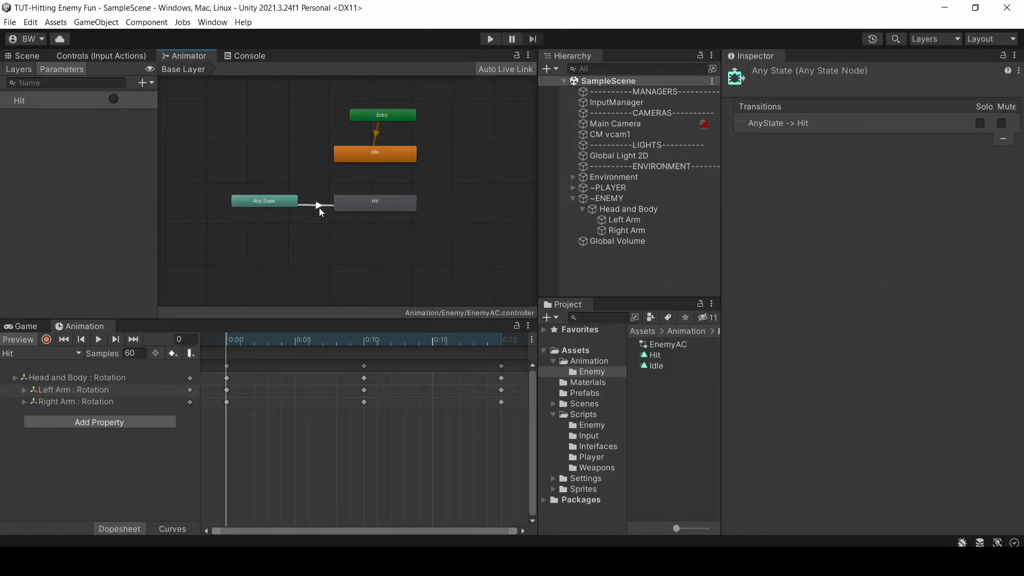
left_click(317, 205)
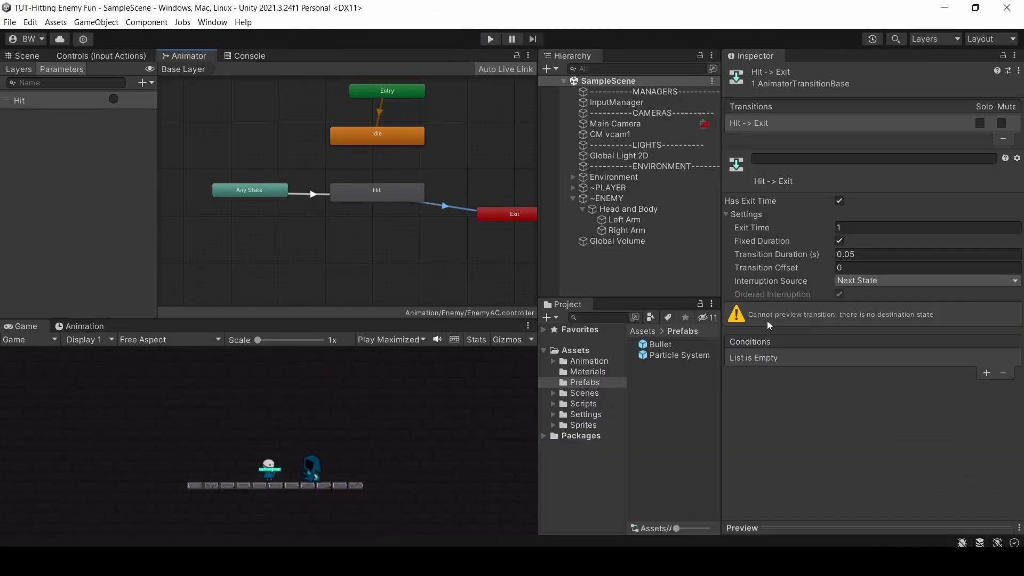
left_click(927, 281)
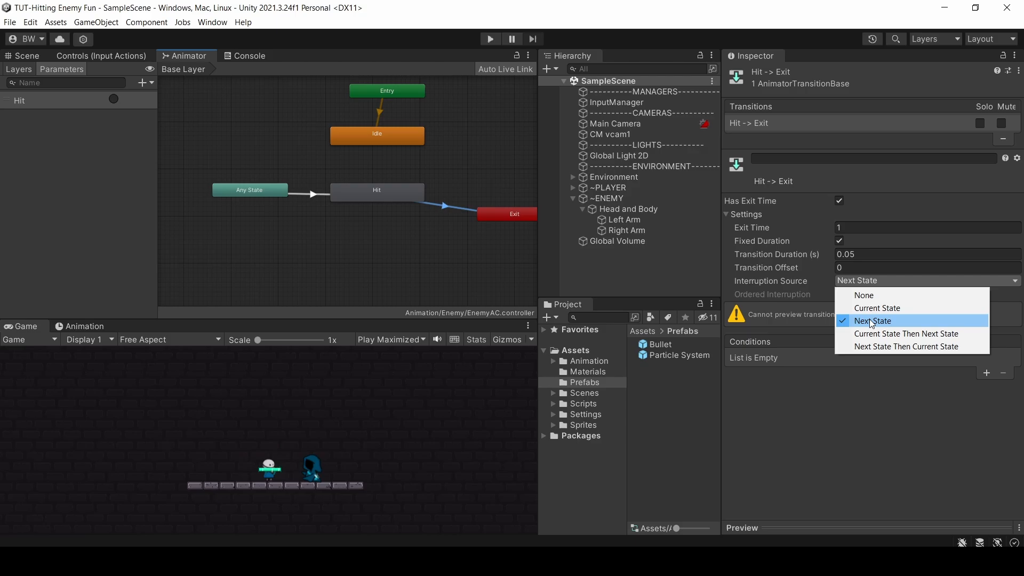
left_click(873, 321)
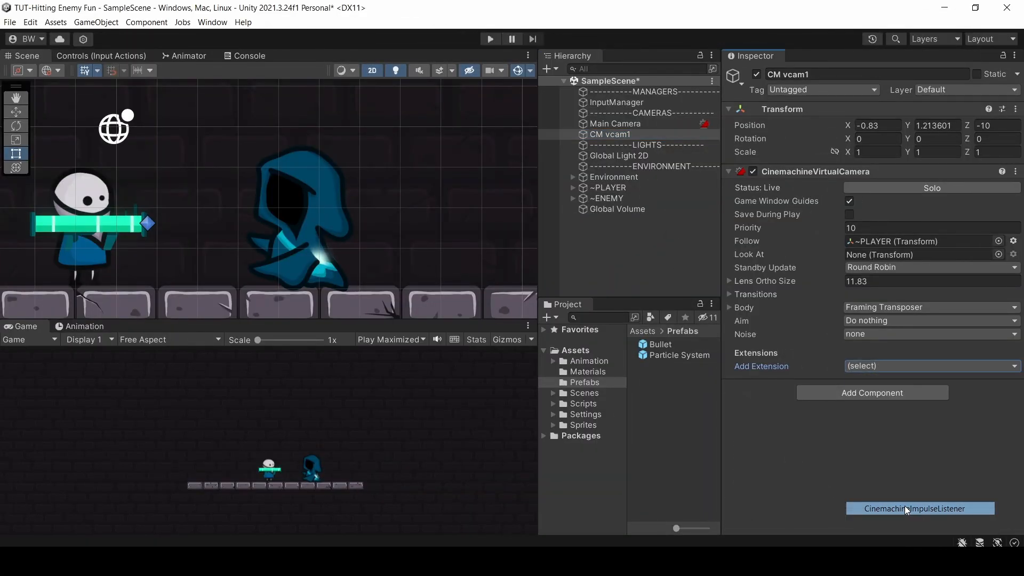
Step: Add an impulse listener extension to CM vcam1 and a Cinemachine Impulse Source to ~ENEMY
left_click(920, 508)
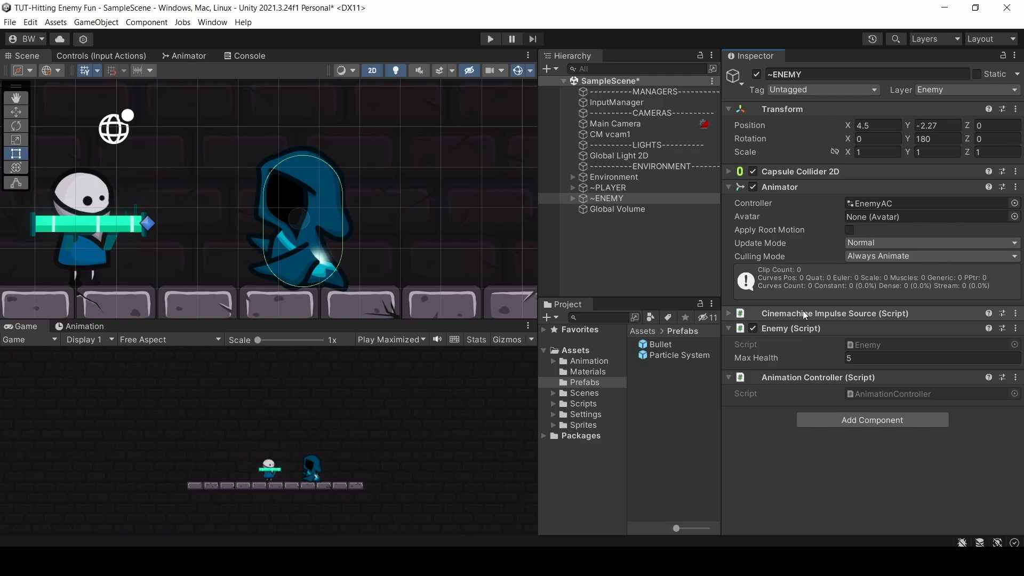
left_click(729, 313)
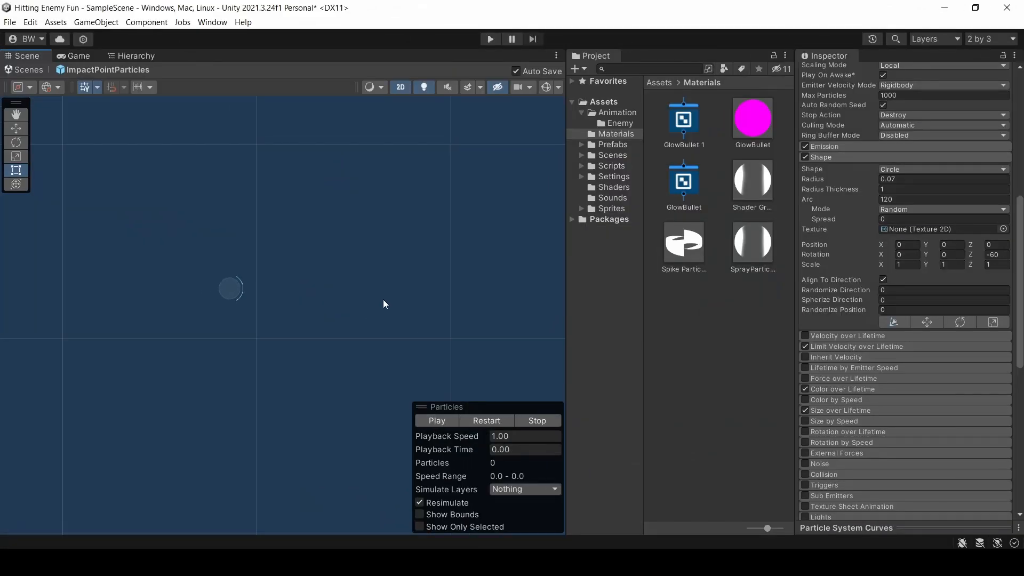
Step: Preview the ImpactPointParticles spike burst, stopping and replaying it once
left_click(437, 420)
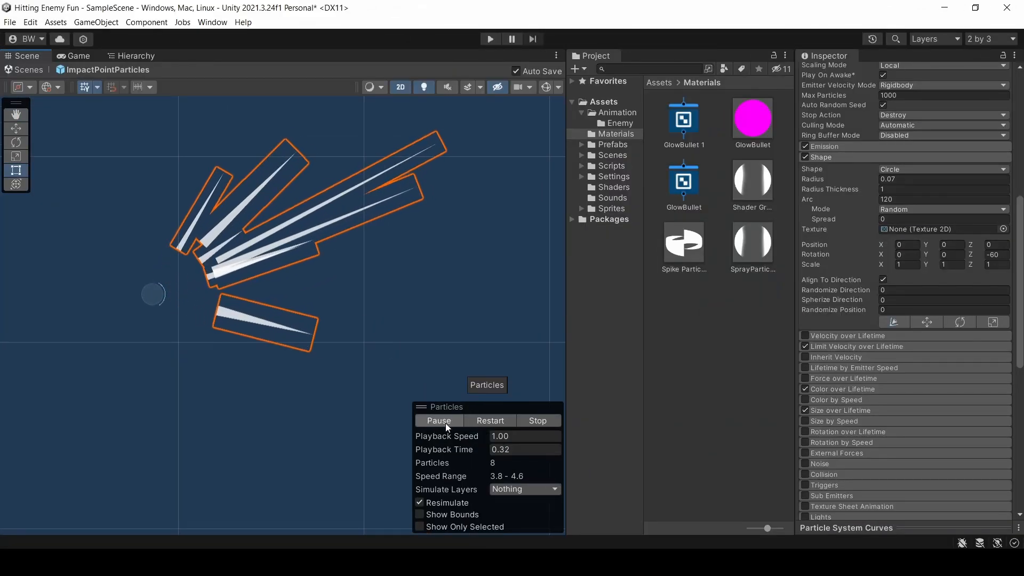
left_click(537, 421)
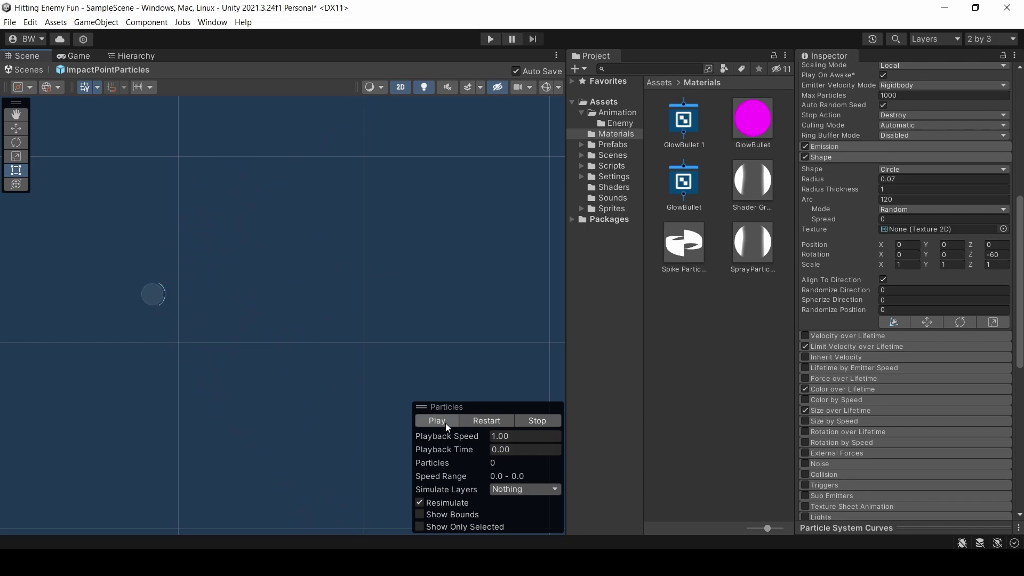
left_click(438, 420)
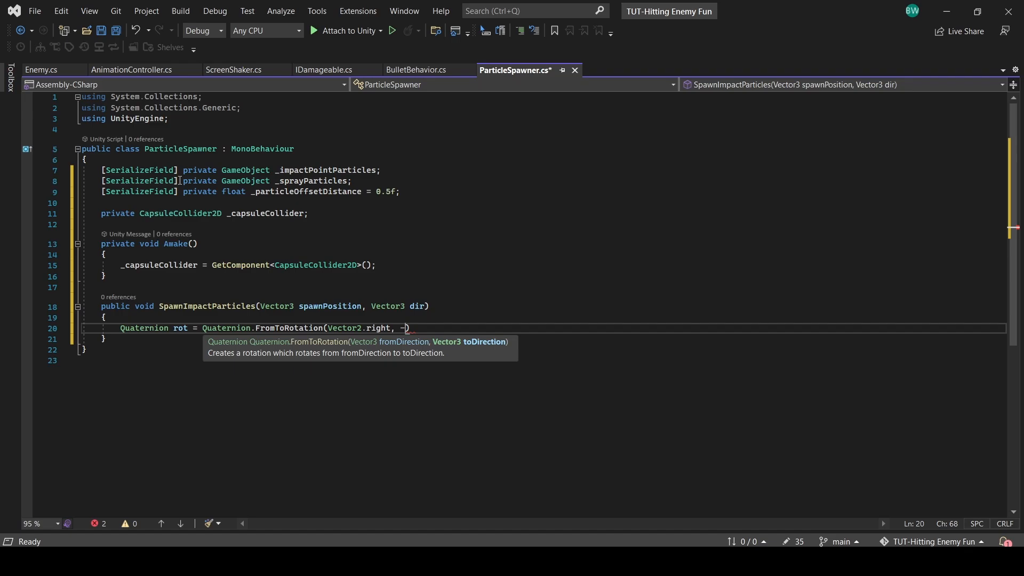
Step: Rotate toward -dir and Instantiate _impactPointParticles at spawnPosition with that rotation
type("dir);")
type("Instantiate(")
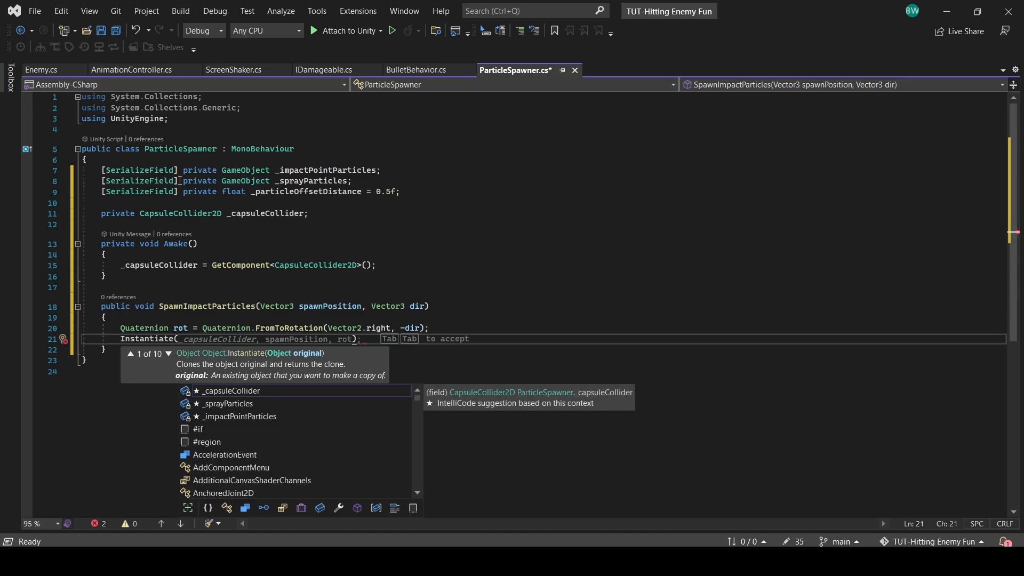
left_click(239, 417)
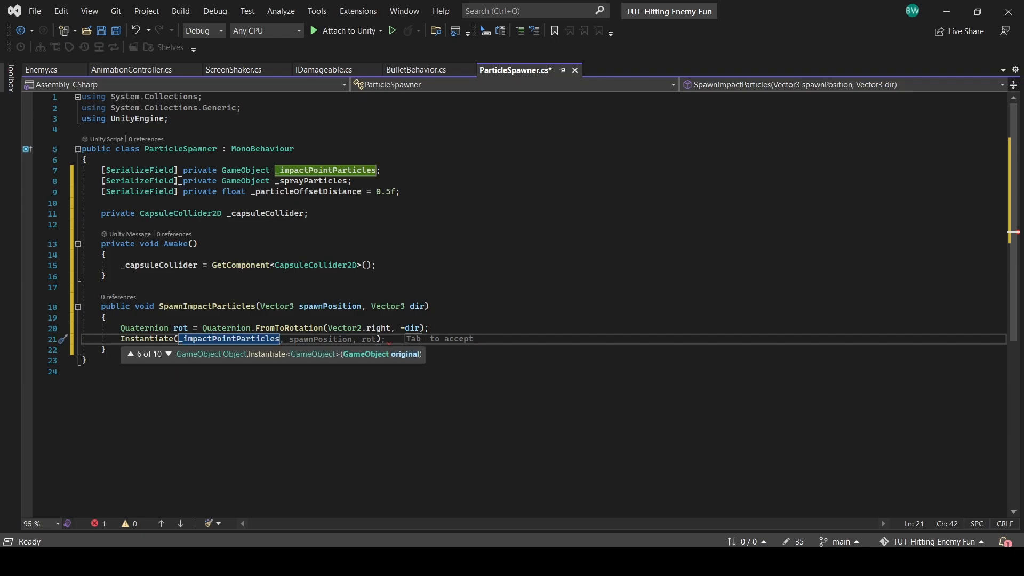
key("Tab")
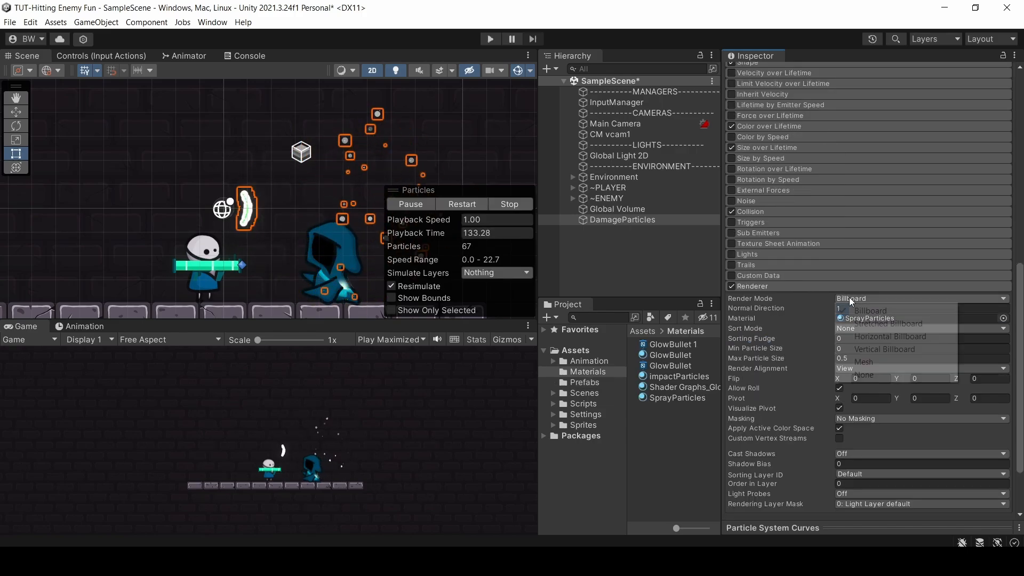
Step: Choose a Render Mode for DamageParticles, which has collision and the SprayParticles material
left_click(879, 324)
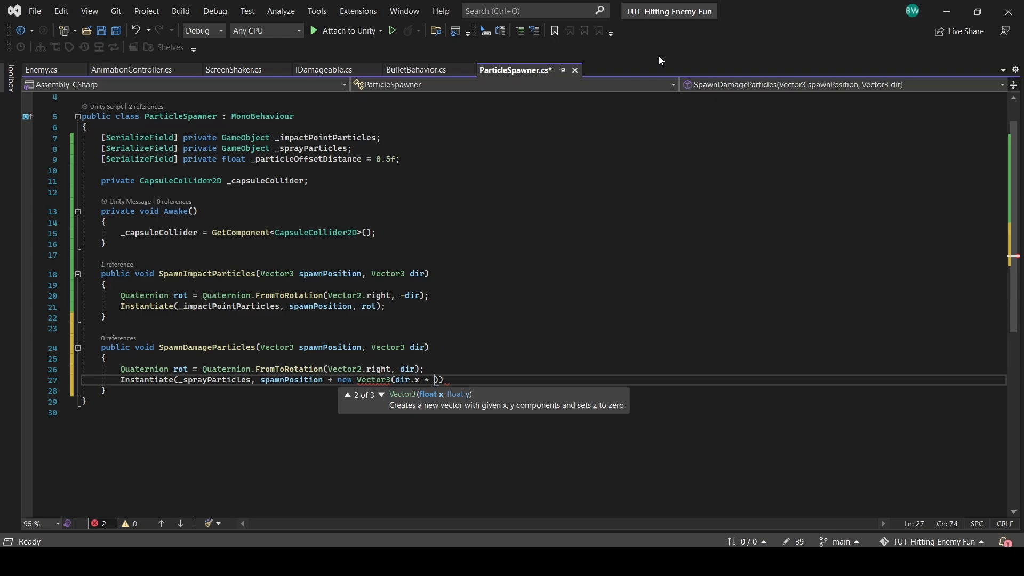
Step: Offset the _sprayParticles spawn position by the capsule collider's x extents along the hit direction
type("(_capsuleCollider.bounds.extents.x * _particl")
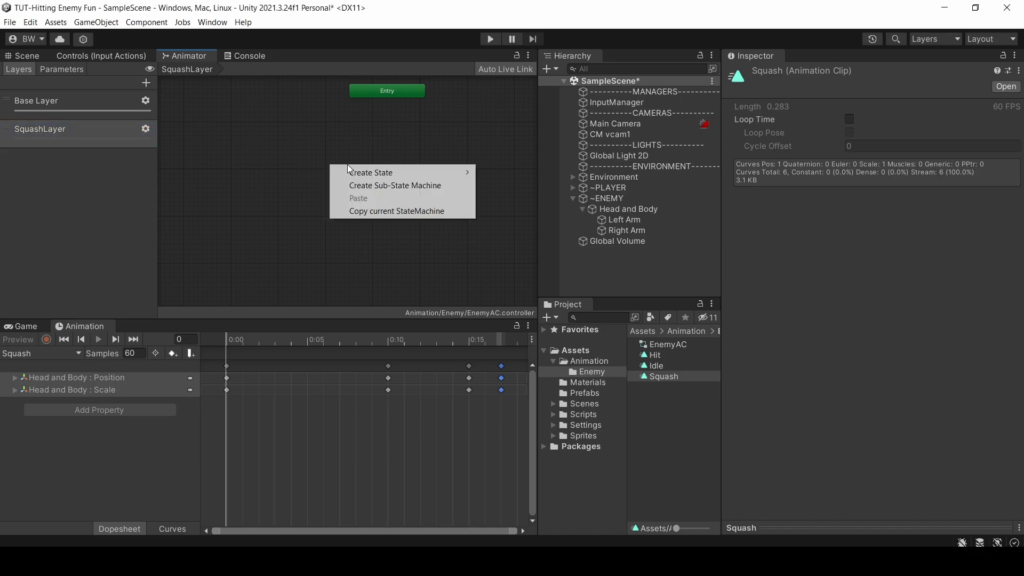
Step: Add a Blank state and a Squash-to-Blank transition interruptible by Next State
left_click(371, 172)
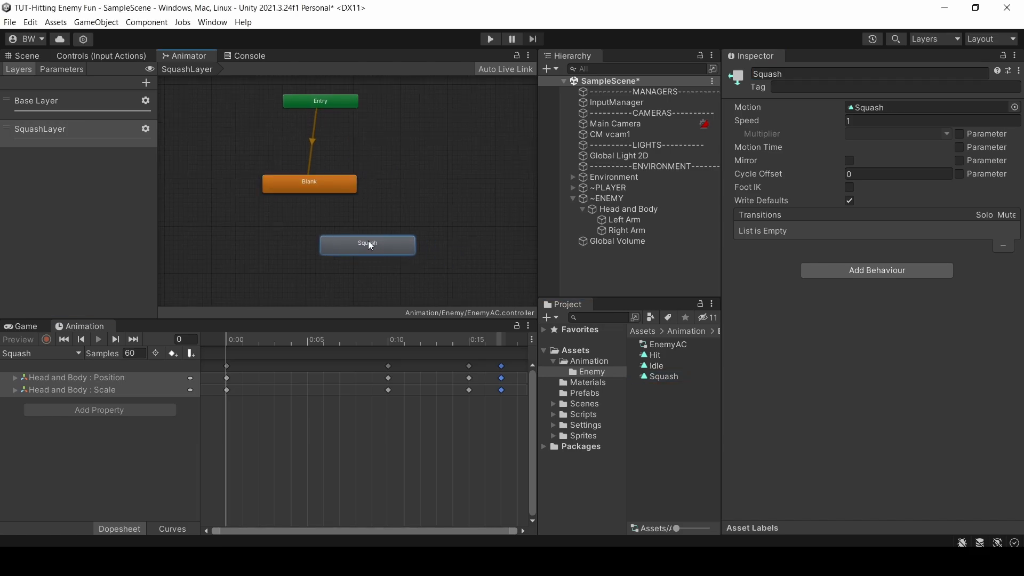
right_click(272, 266)
type("0.05")
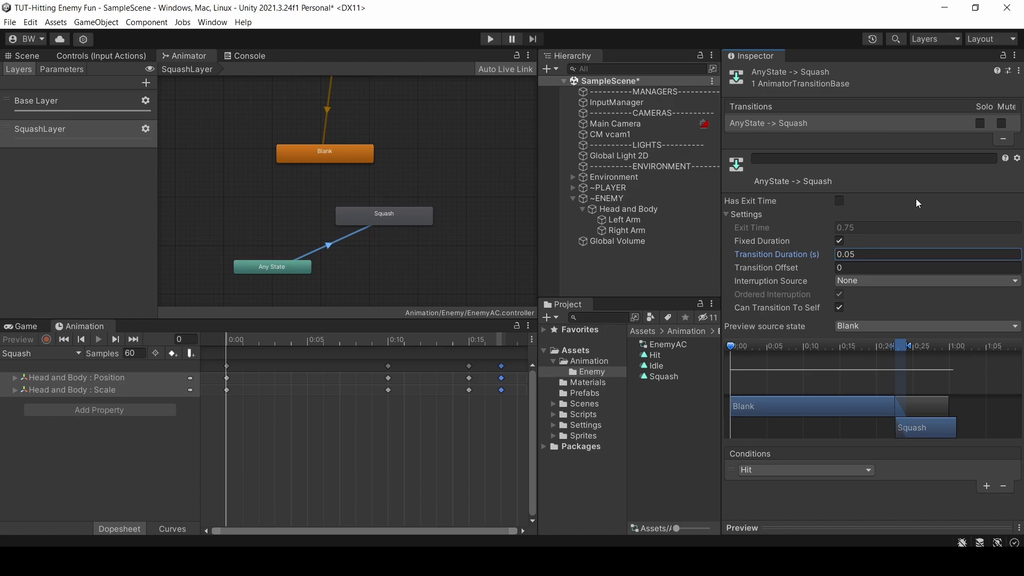
left_click(367, 184)
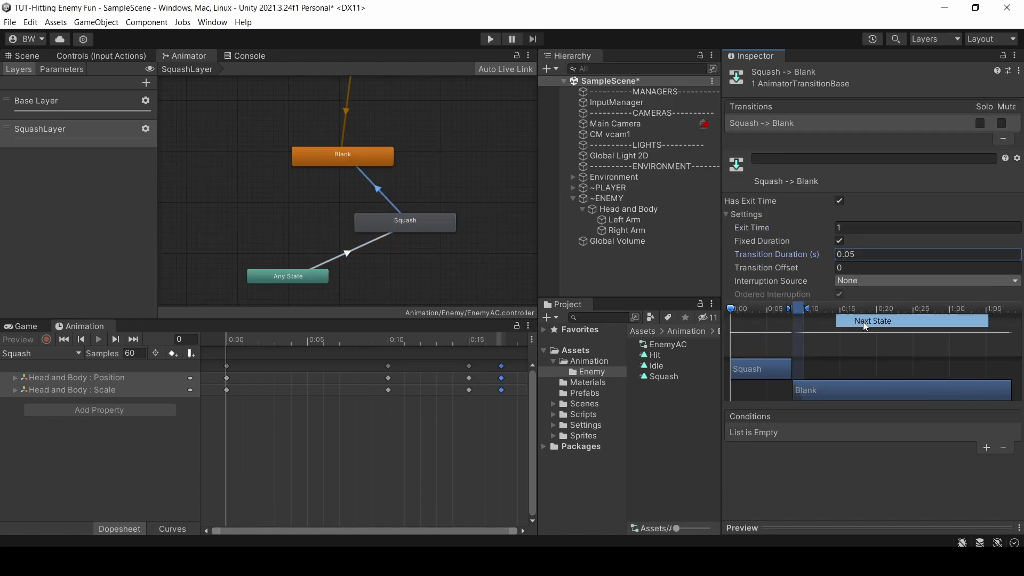
left_click(873, 320)
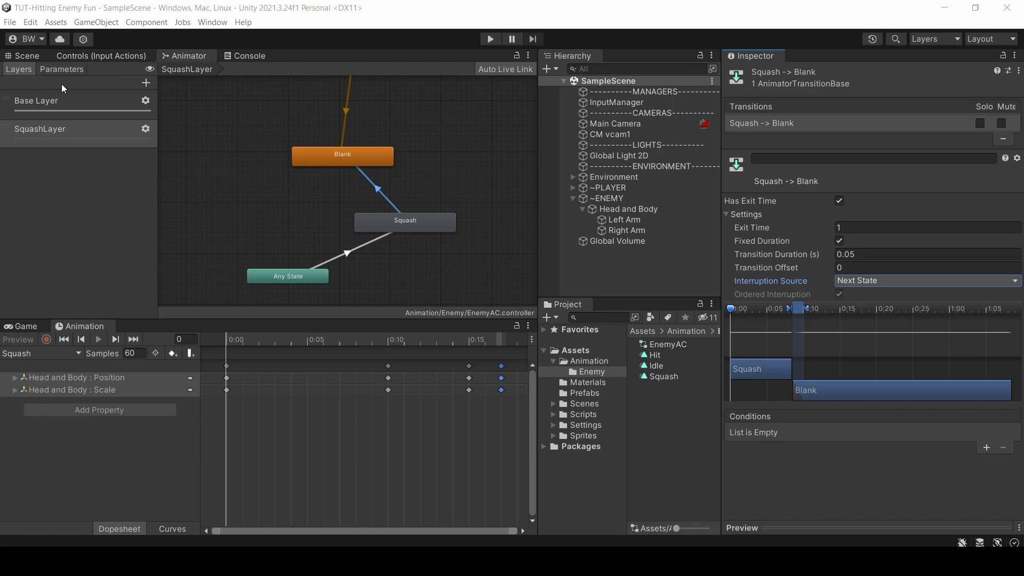
Step: Set SquashLayer's weight to 1, keeping Override blending
left_click(146, 129)
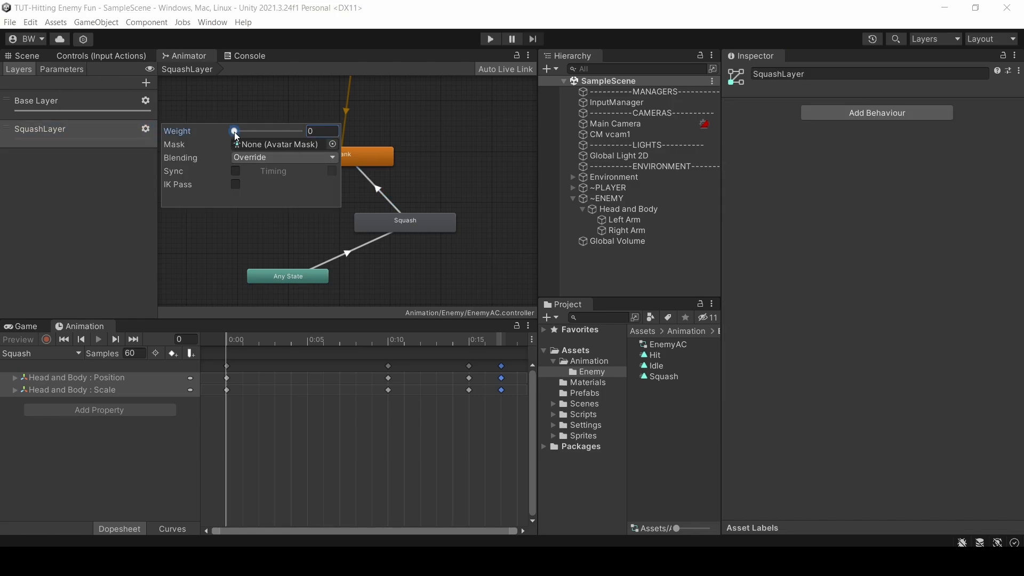
left_click(283, 157)
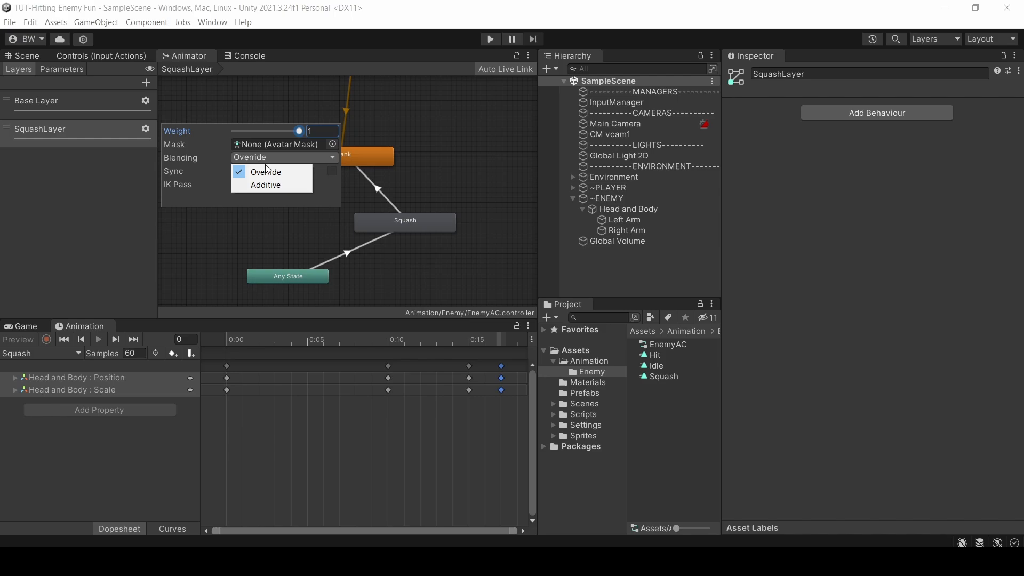
left_click(265, 172)
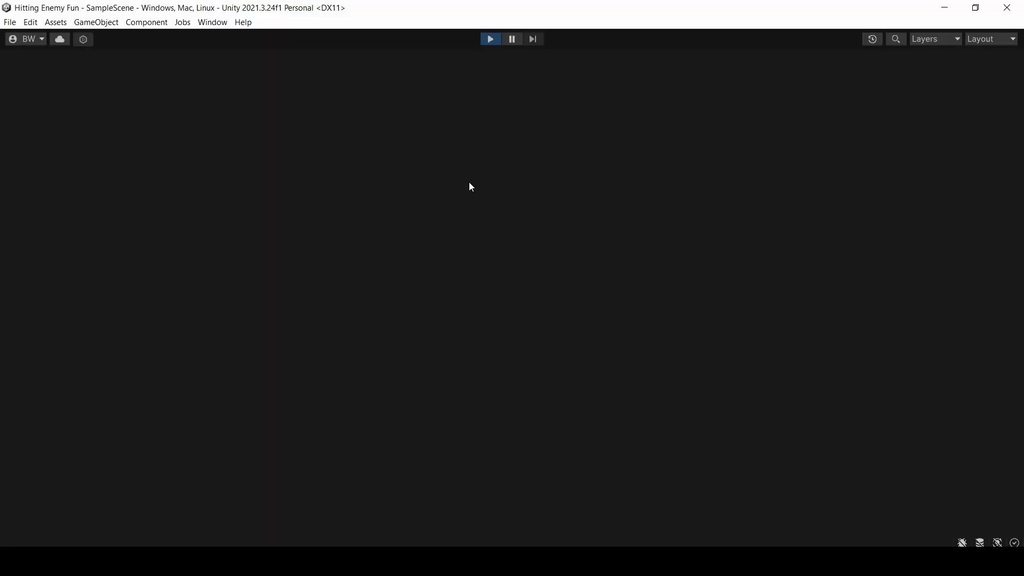
Step: Wire MainTex and DamageColor into an Overwrite Blend by FlashAmount, then test the FlashAmount slider
left_click(490, 38)
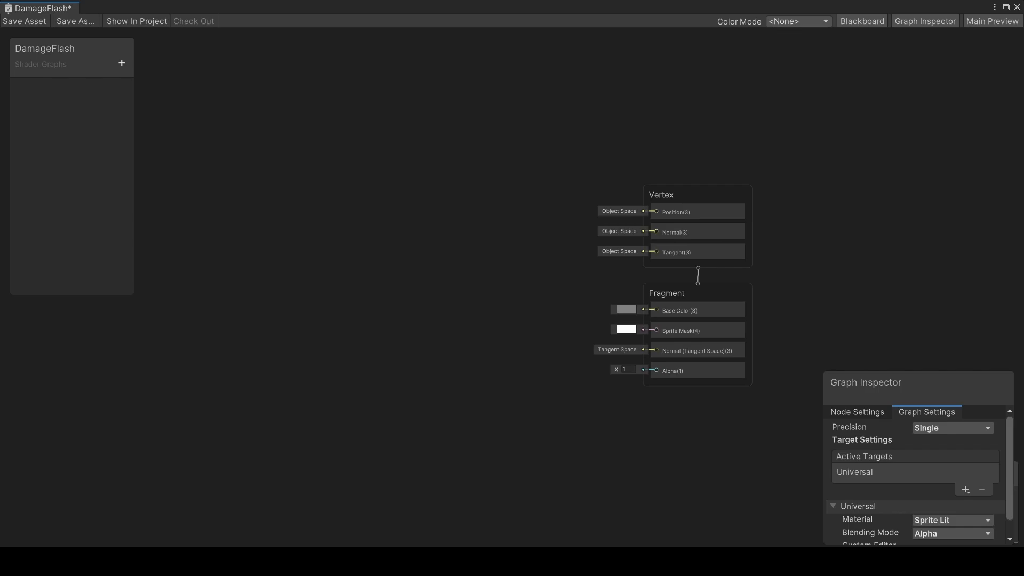
left_click(121, 63)
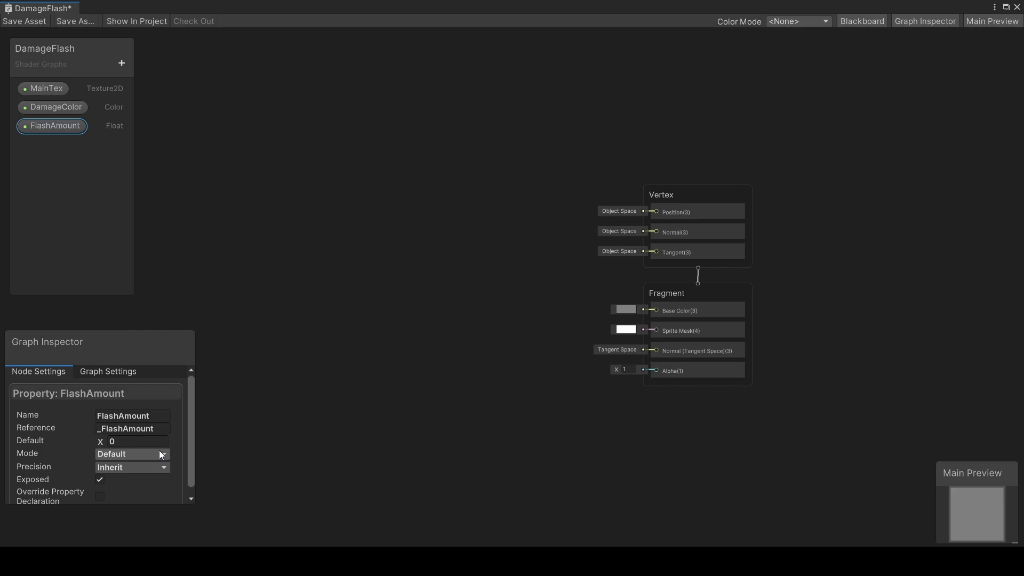
left_click(44, 88)
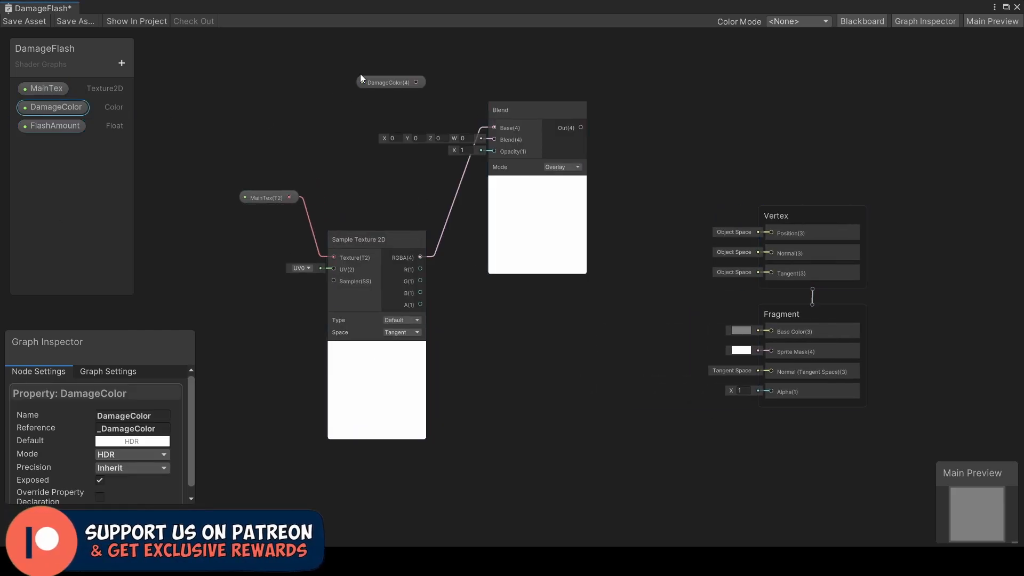
left_click(51, 126)
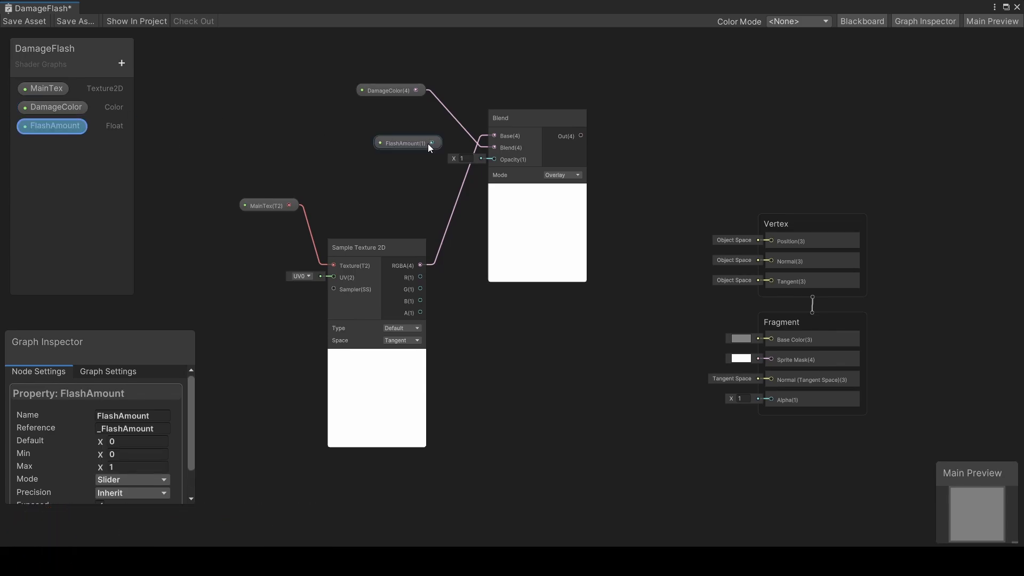
left_click(562, 174)
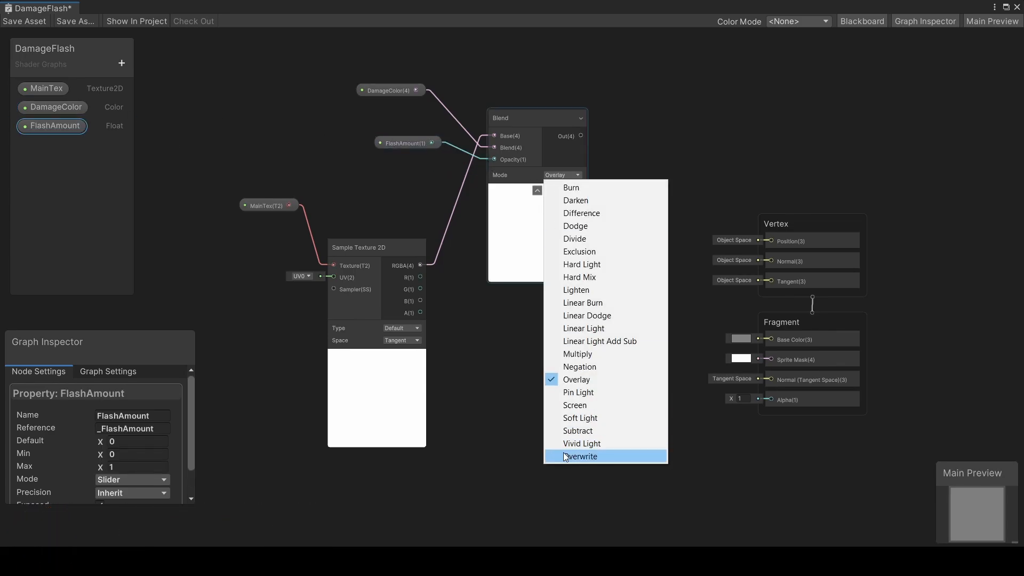
left_click(581, 456)
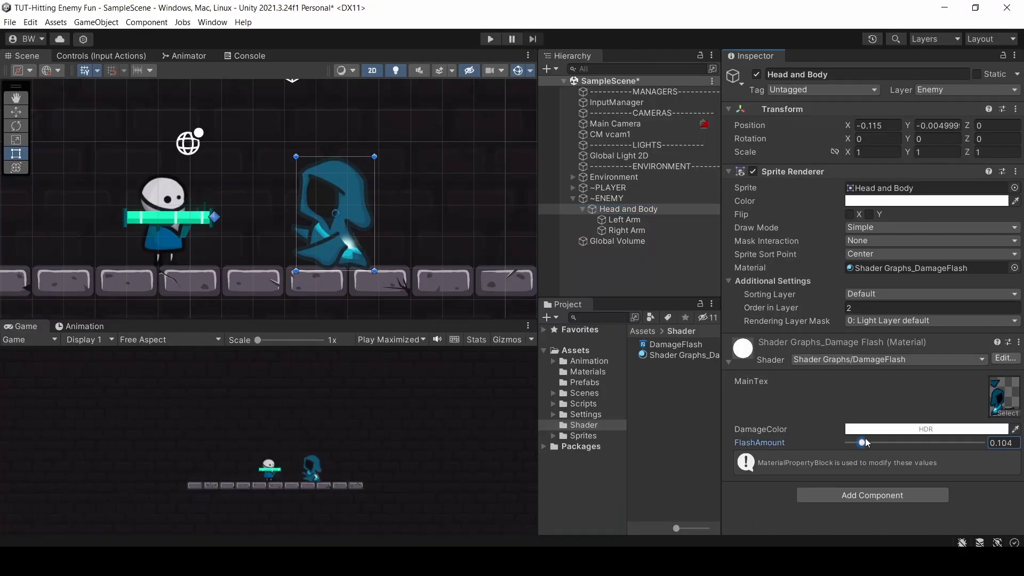
left_click_drag(862, 442, 979, 442)
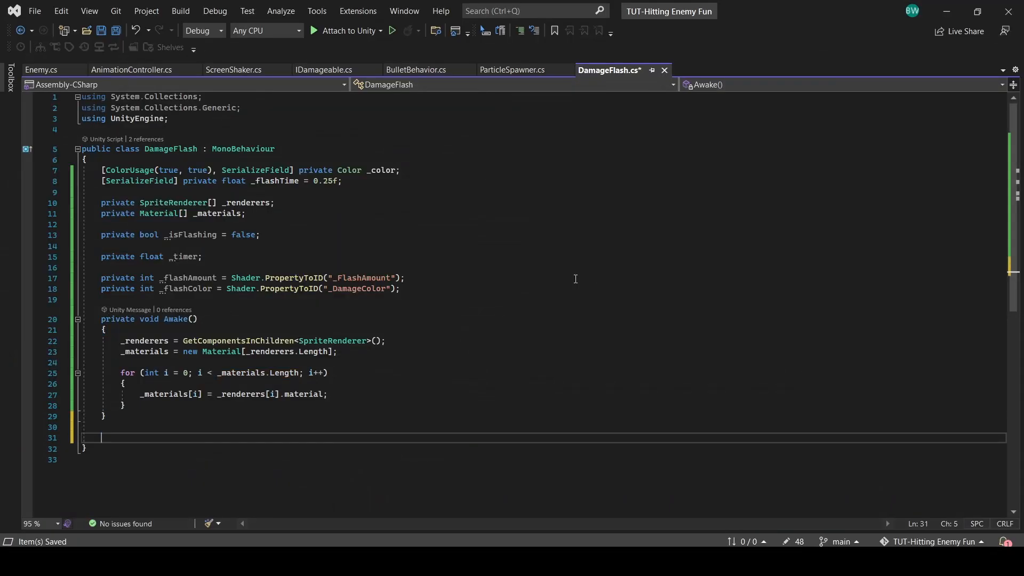
Step: Write the public Flash method, lerping flash amount from 1 to 0 over the timer
type("public void Flash(")
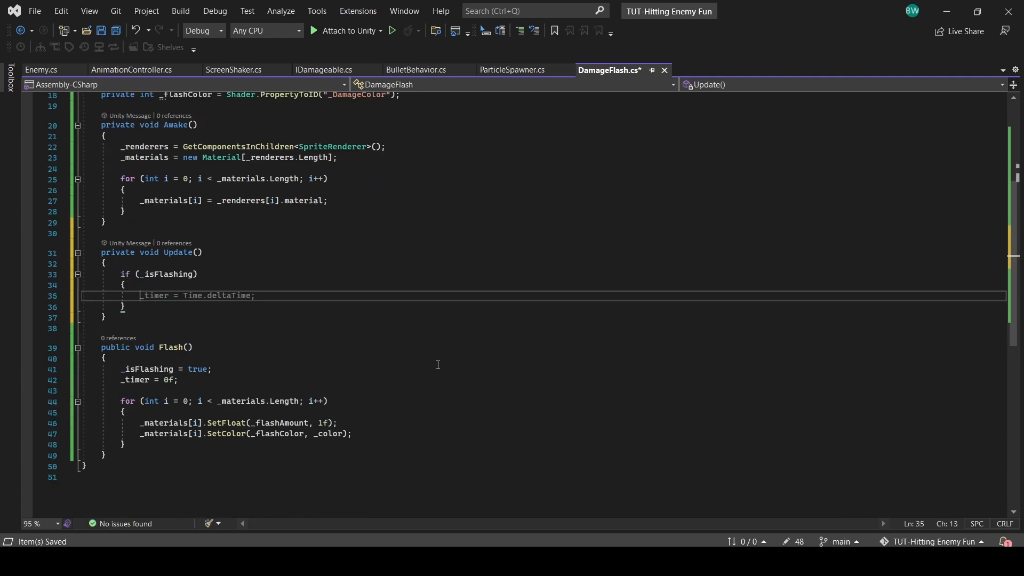
type("float lerpedAmount = Mathf.Lerp(1f, 0f, (_timer / _f")
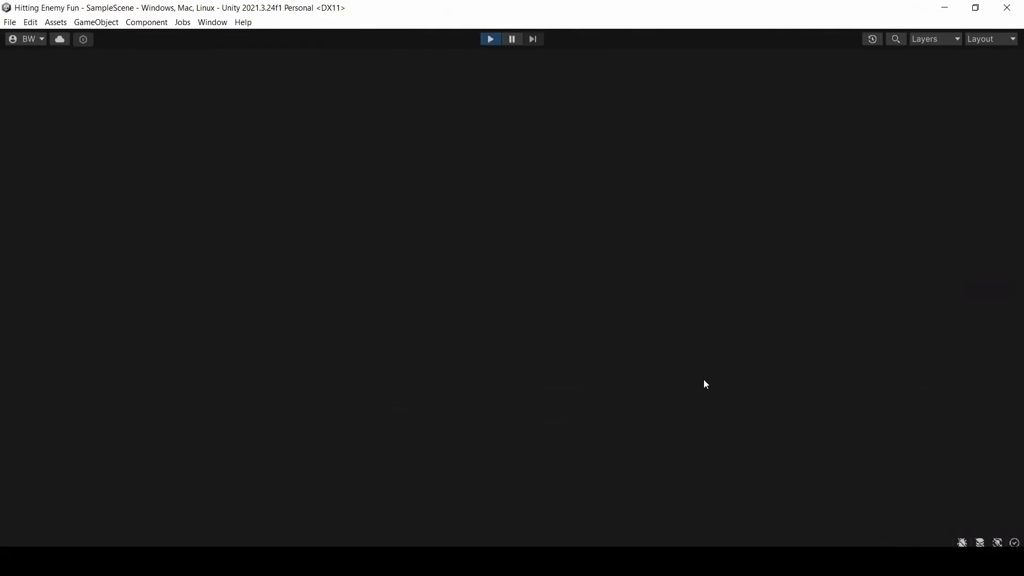
Step: Write Knockback.cs with knockback time and force, including setting the Rigidbody2D angular drag
left_click(491, 39)
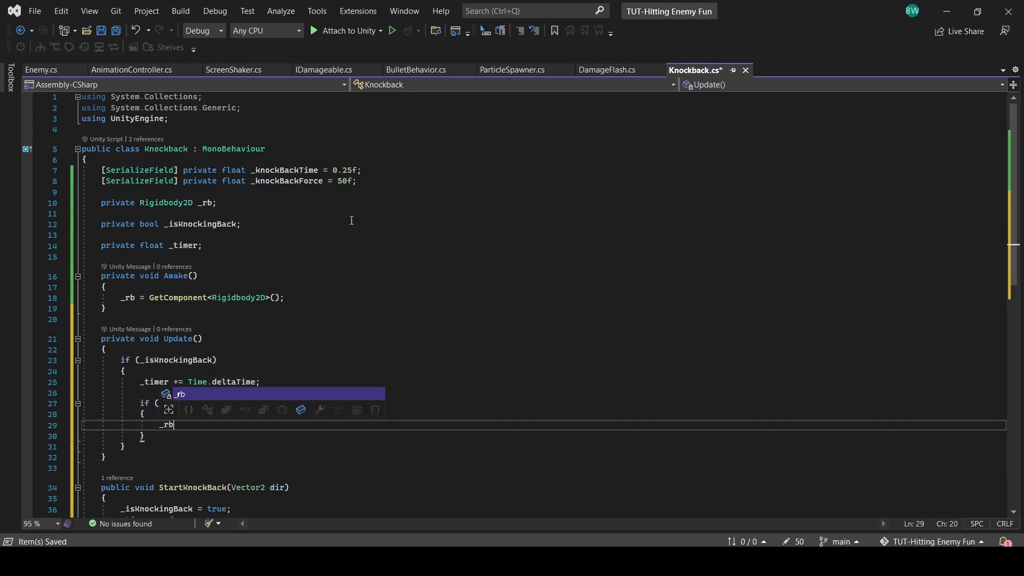
type("_rb.angularDrag =")
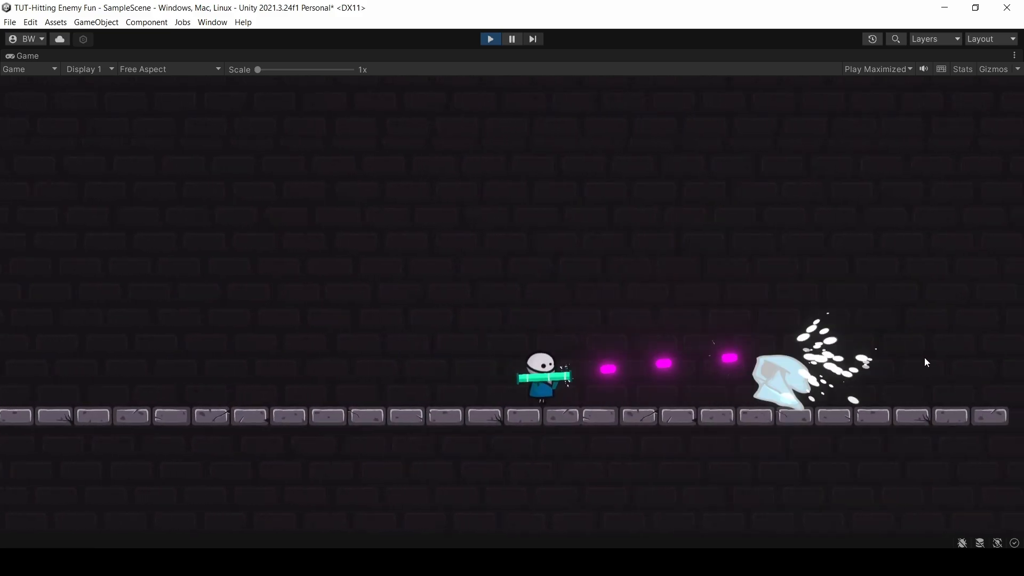
mouse_move(783, 295)
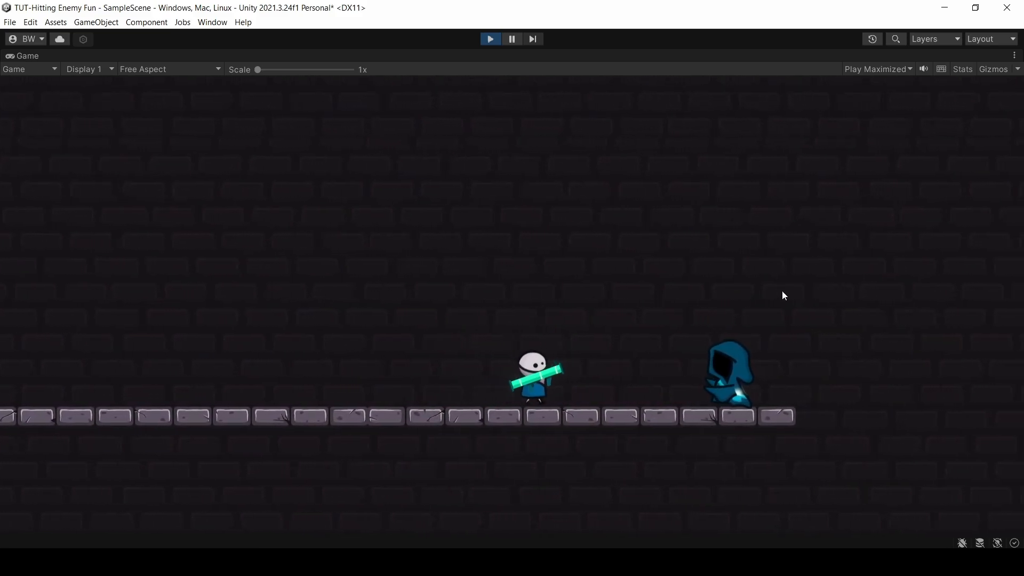